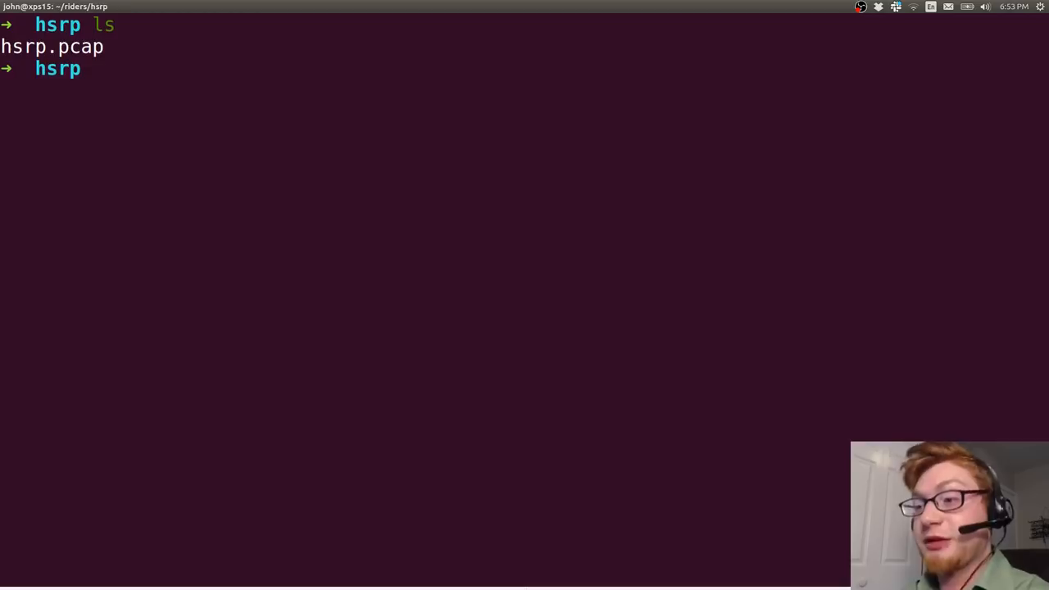
# - Launch Wireshark on hsrp.pcap from the terminal
pyautogui.write('wireshark hsrp.pcap')
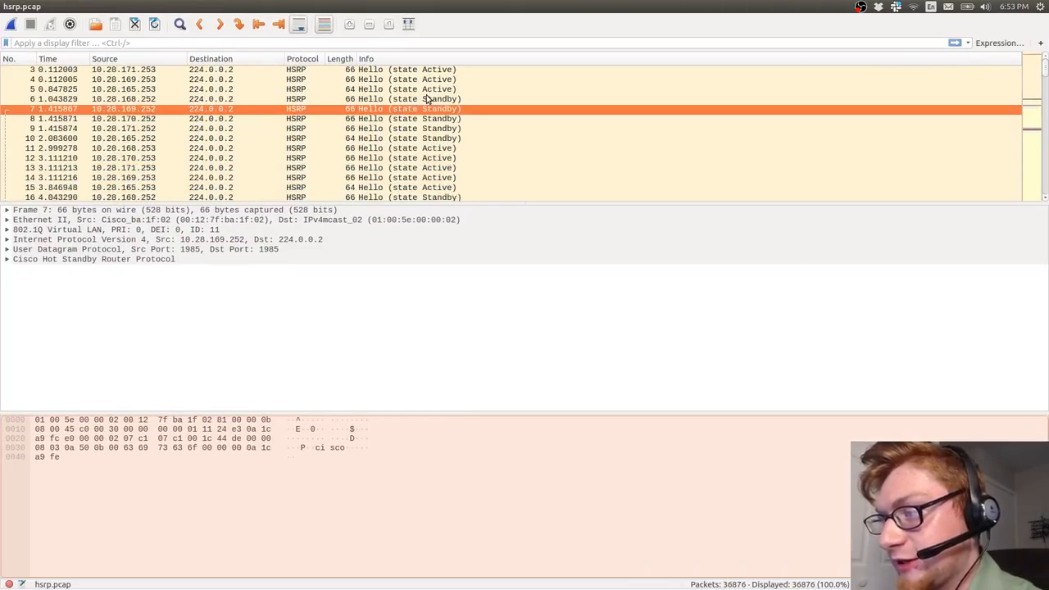
pyautogui.scroll(-3)
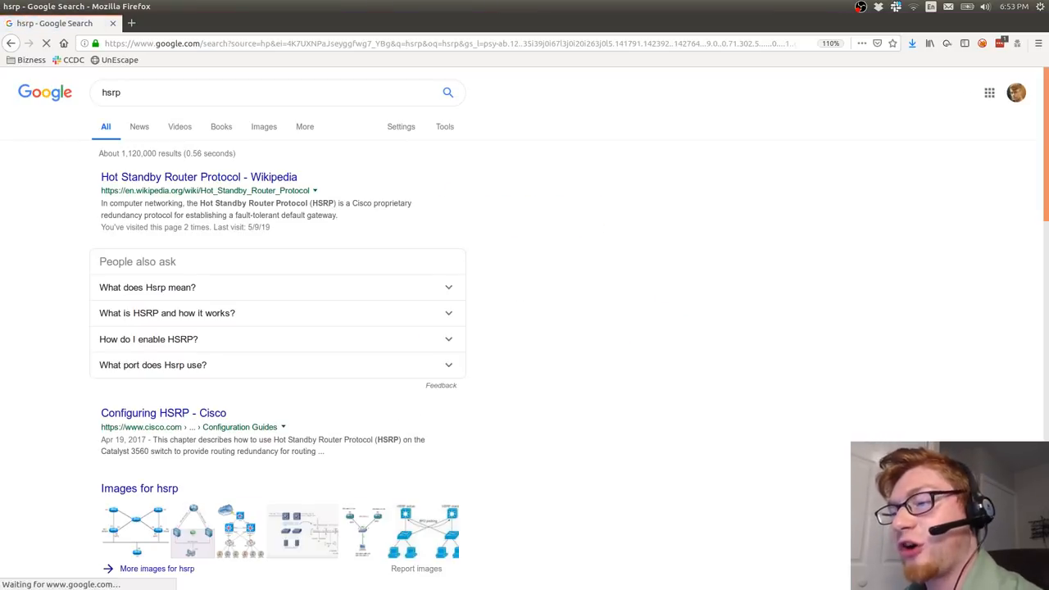
# - Refine the Google search to 'crack hsrp' and open the Openwall john-users thread
pyautogui.click(198, 177)
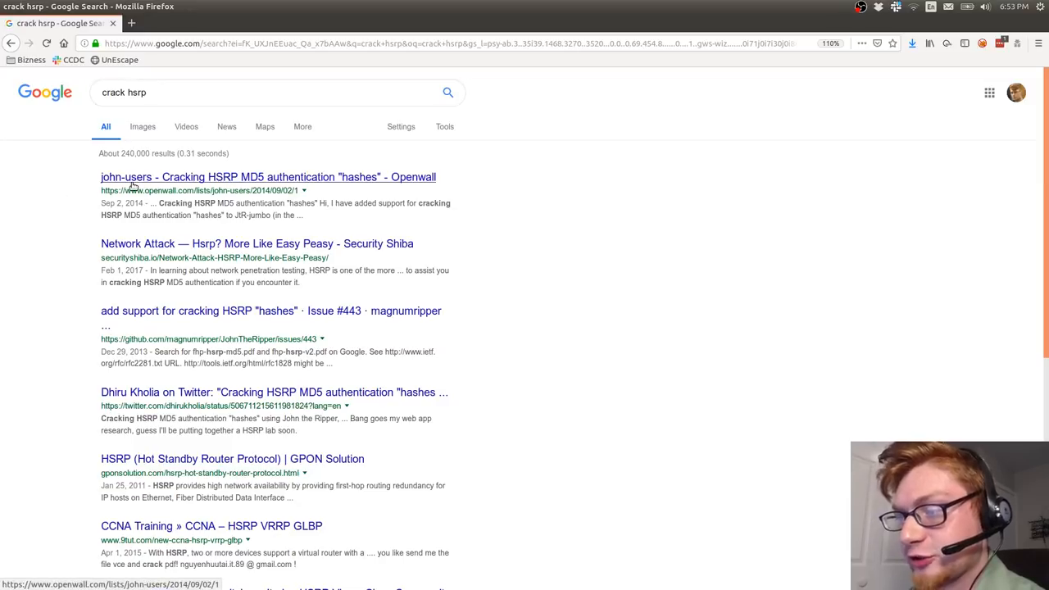
pyautogui.click(268, 177)
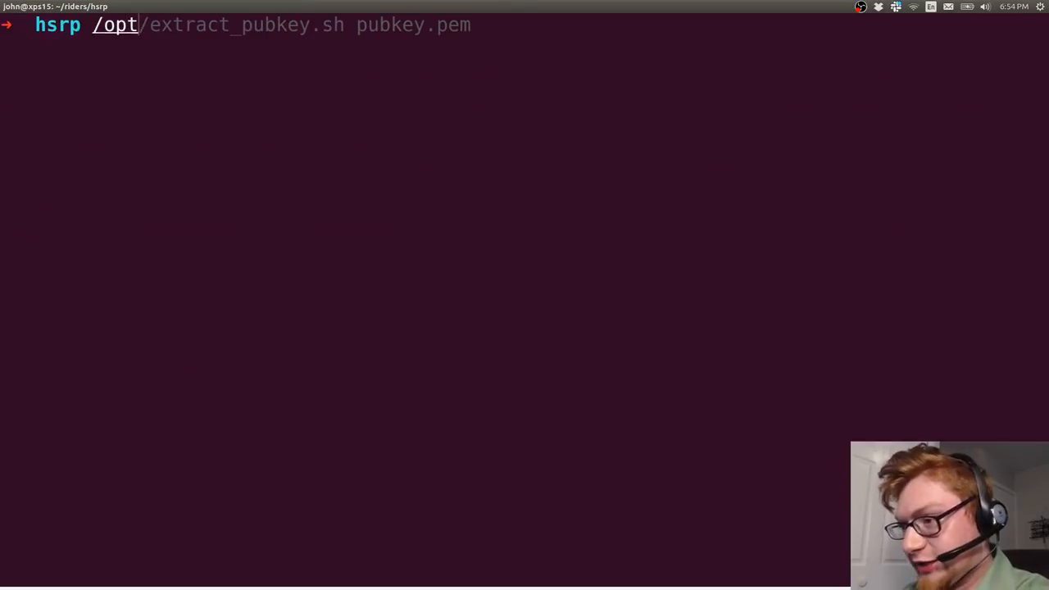
# - Tab-complete /opt/JohnTheRipper/run/hs to look for an hsrp conversion script
pyautogui.write('/opt/JohnTheRipper/run/john ff45b338-9948-43ae-813c-4ba15a0850e5-9.shadow --wordlist=/opt/rockyou.txt')
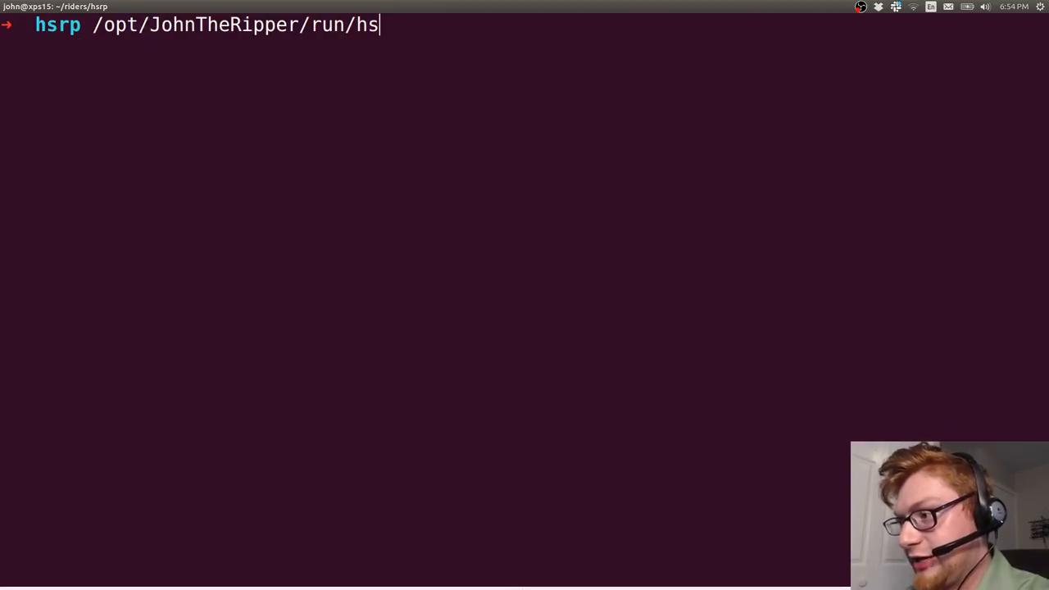
pyautogui.press('Tab')
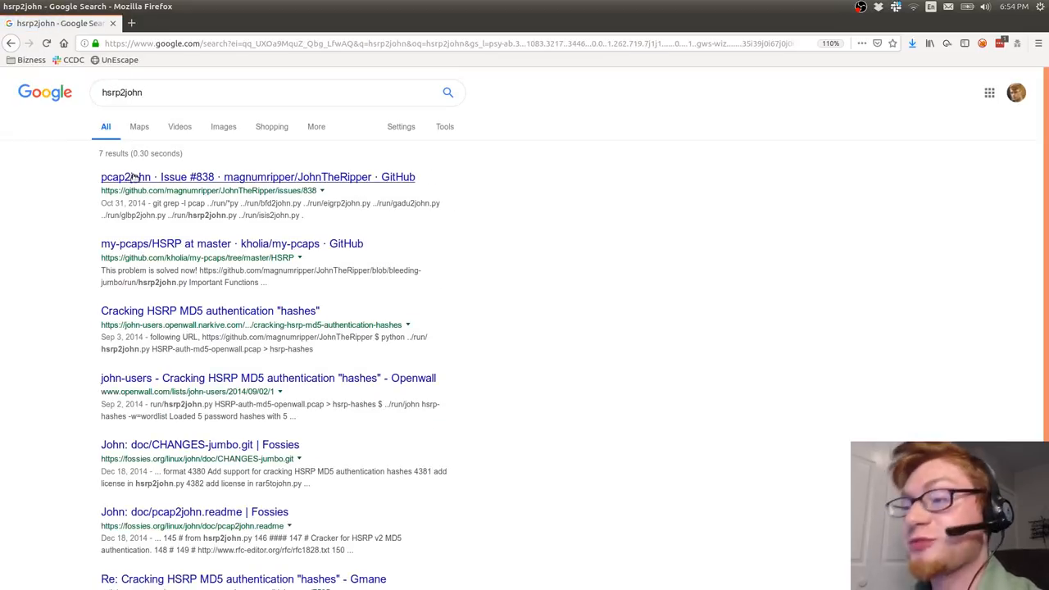
# - Read the comments on JohnTheRipper GitHub issue #838 about pcap2john
pyautogui.click(258, 177)
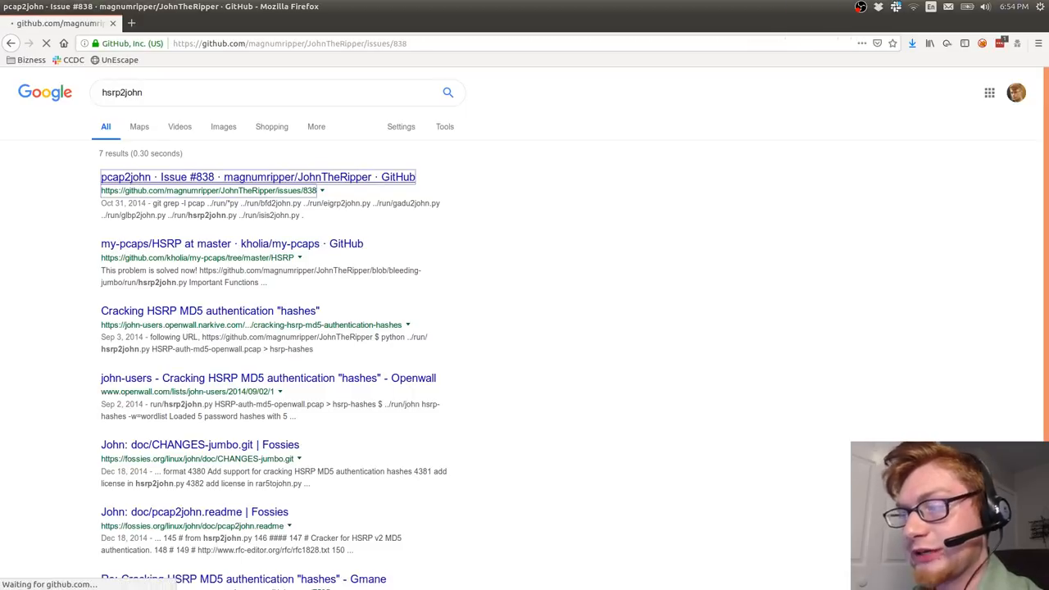
pyautogui.click(258, 177)
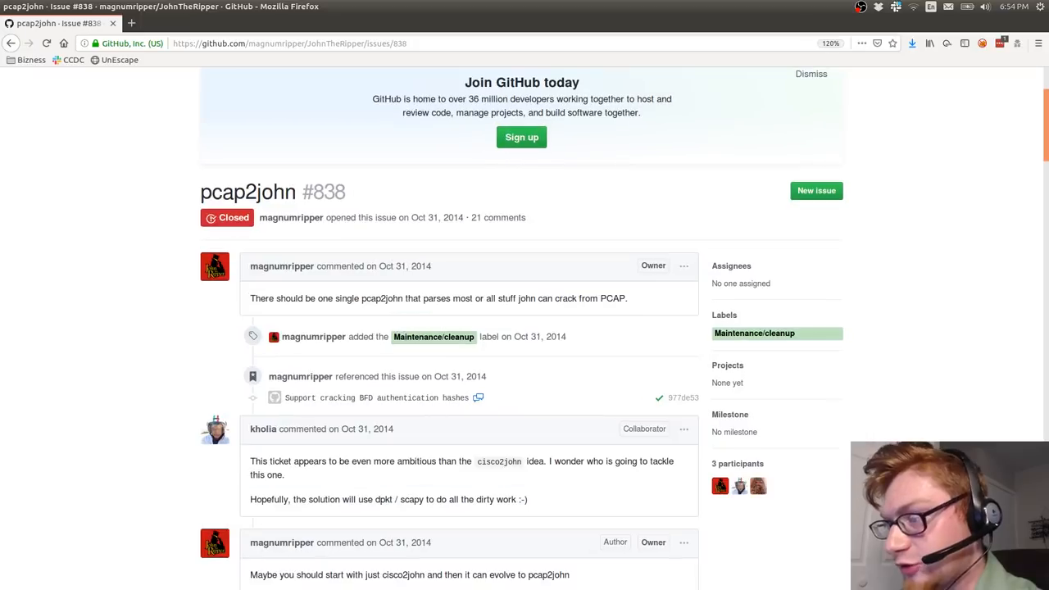
pyautogui.scroll(-3)
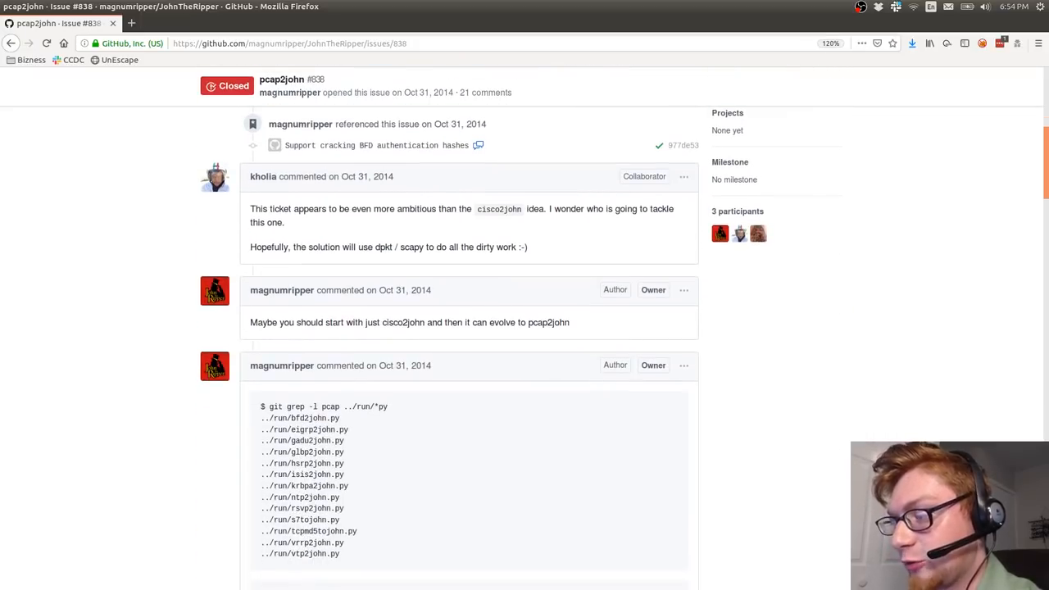
pyautogui.scroll(3)
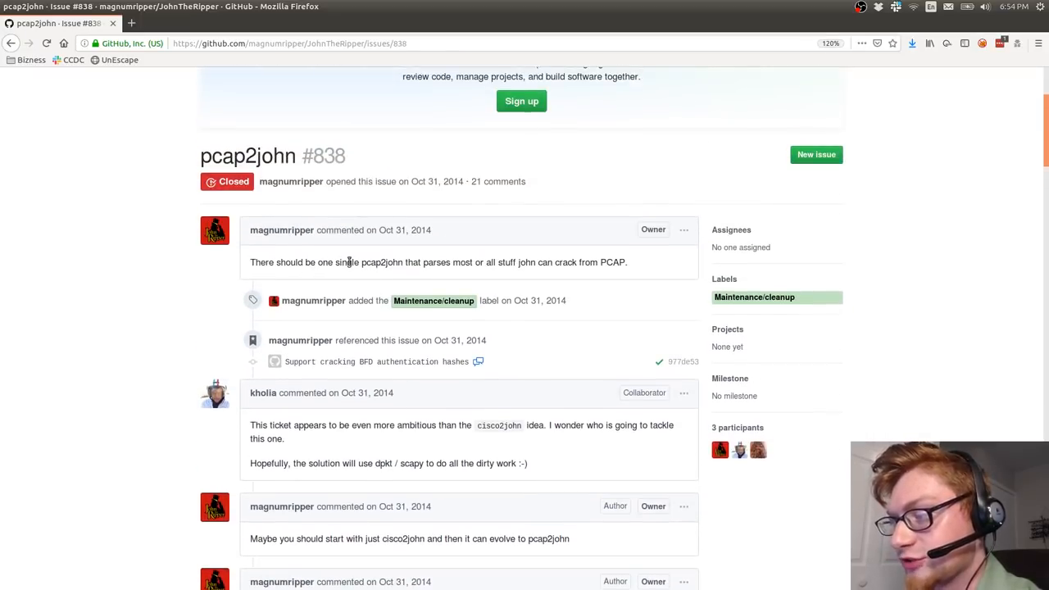
pyautogui.scroll(-3)
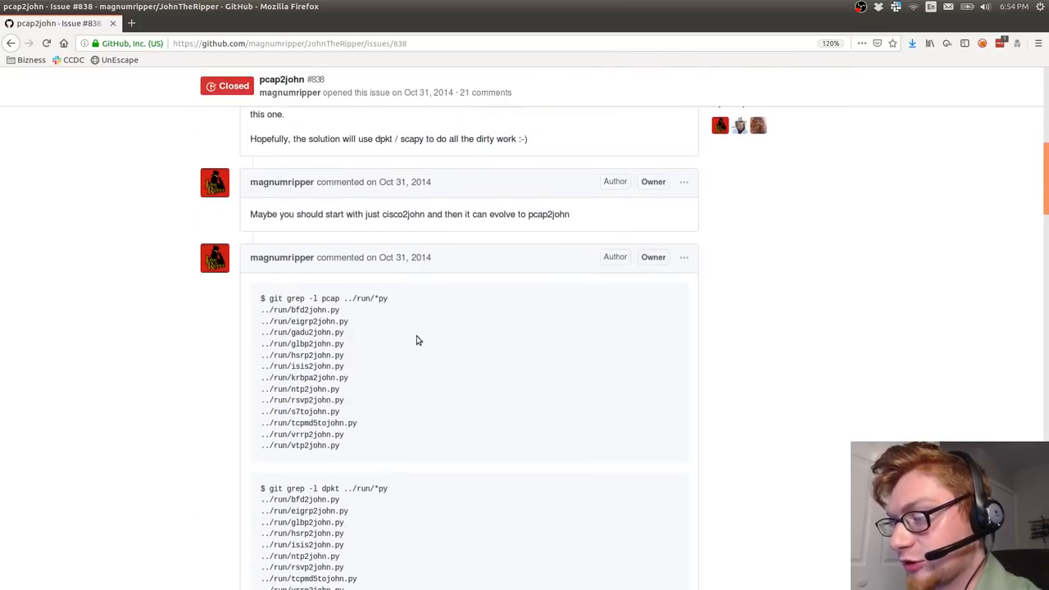
pyautogui.scroll(-3)
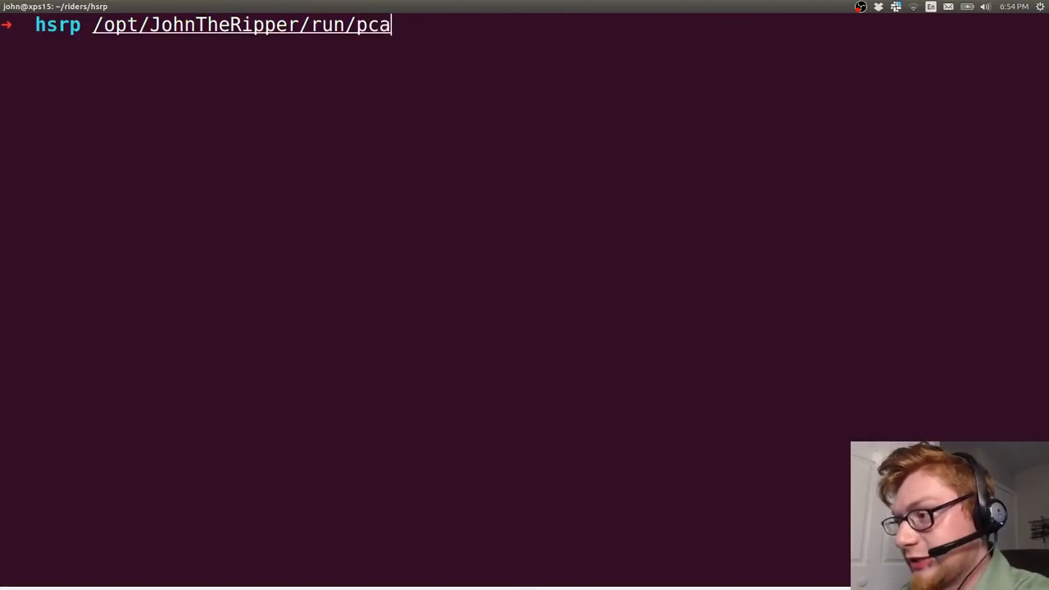
# - Run pcap2john.py on hsrp.pcap, copy the $hsrp$ hash lines, and clear the screen
pyautogui.write('p2john.py hsrp.pcap')
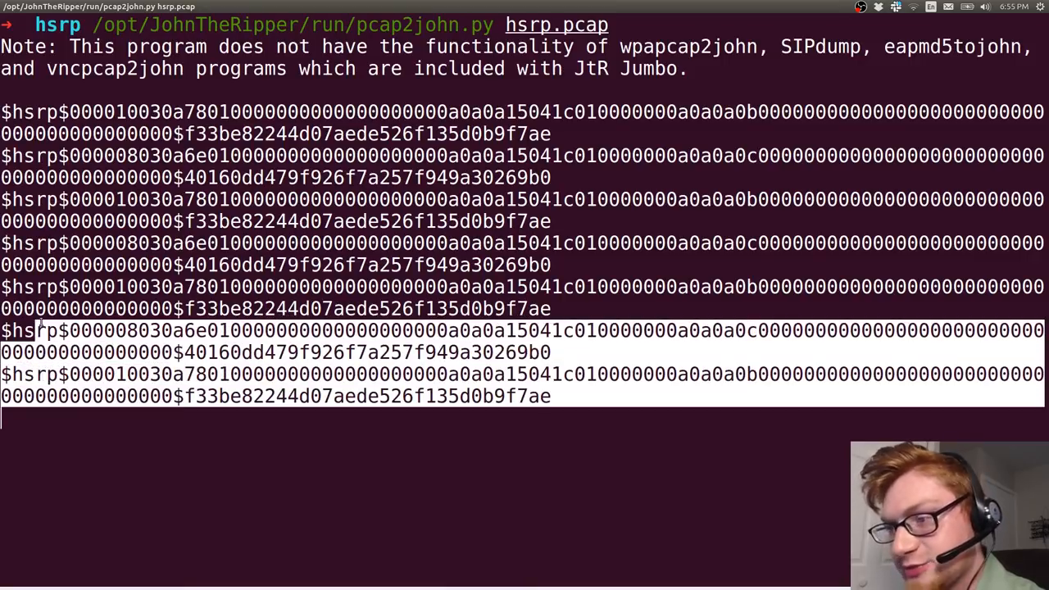
pyautogui.press('ctrl+c')
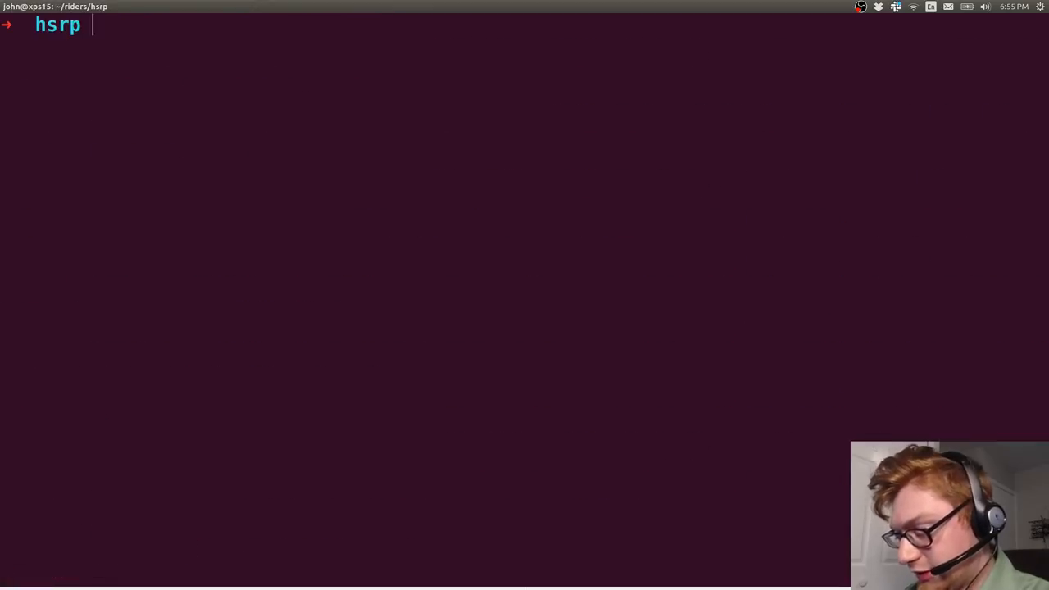
# - Paste the hashes into hashes.txt and run john with the /opt/rockyou.txt wordlist
pyautogui.write('nano hashes.txt')
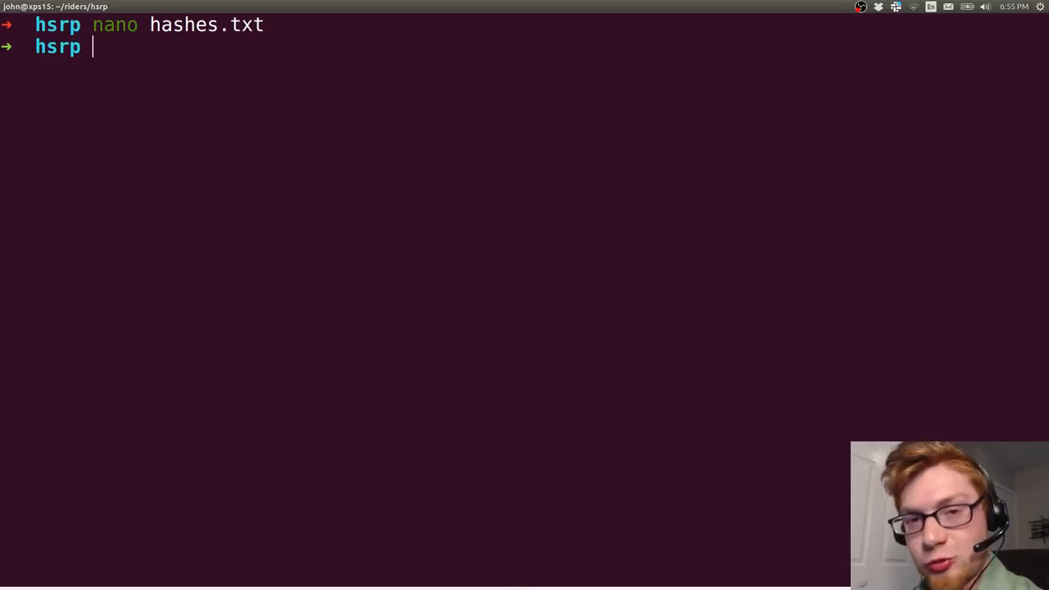
pyautogui.write('/opt/JohnTheRipper/run/pcap2john.py hsrp.pcap')
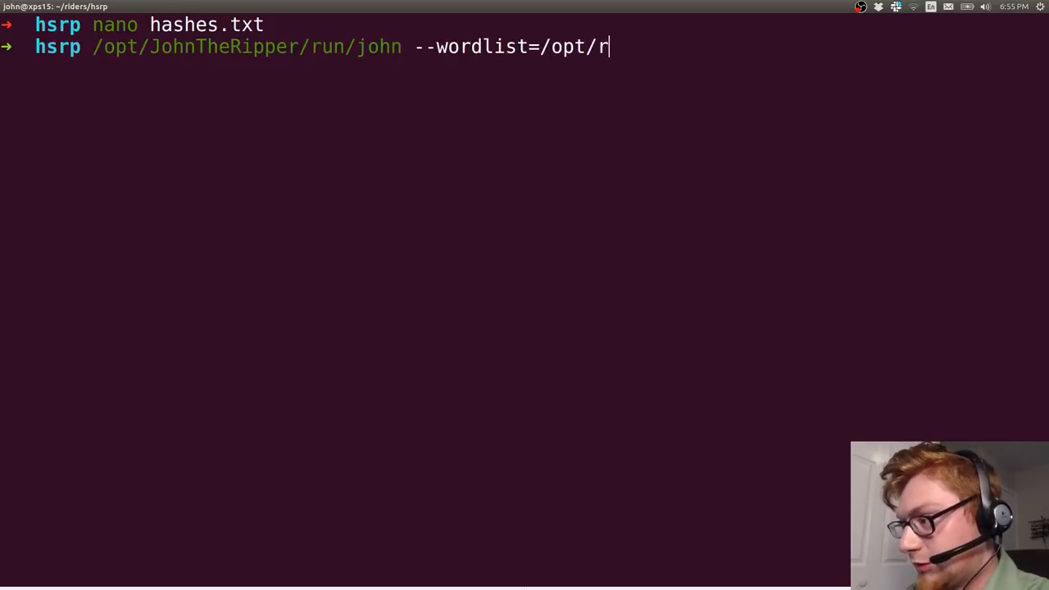
pyautogui.write('ockyou.txt')
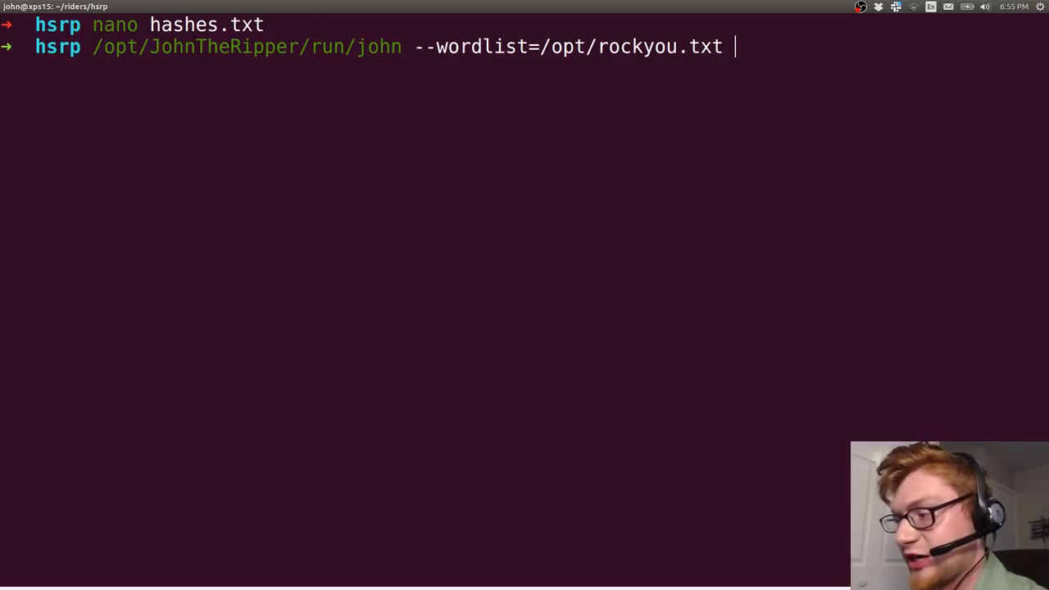
pyautogui.write('hashes.txt')
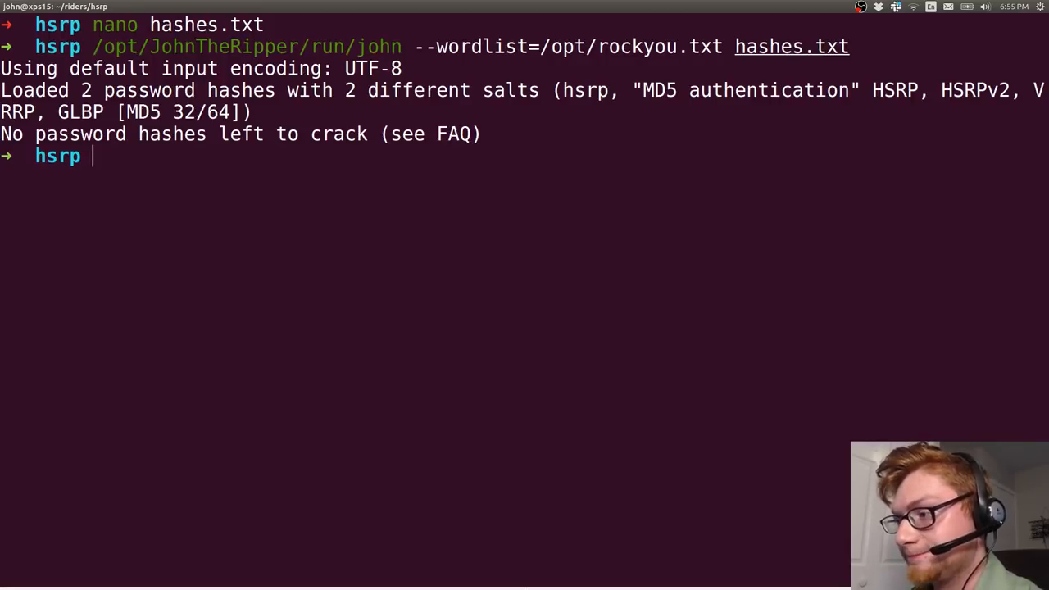
pyautogui.write('rm /opt/JohnTheRipper/run/john.pot')
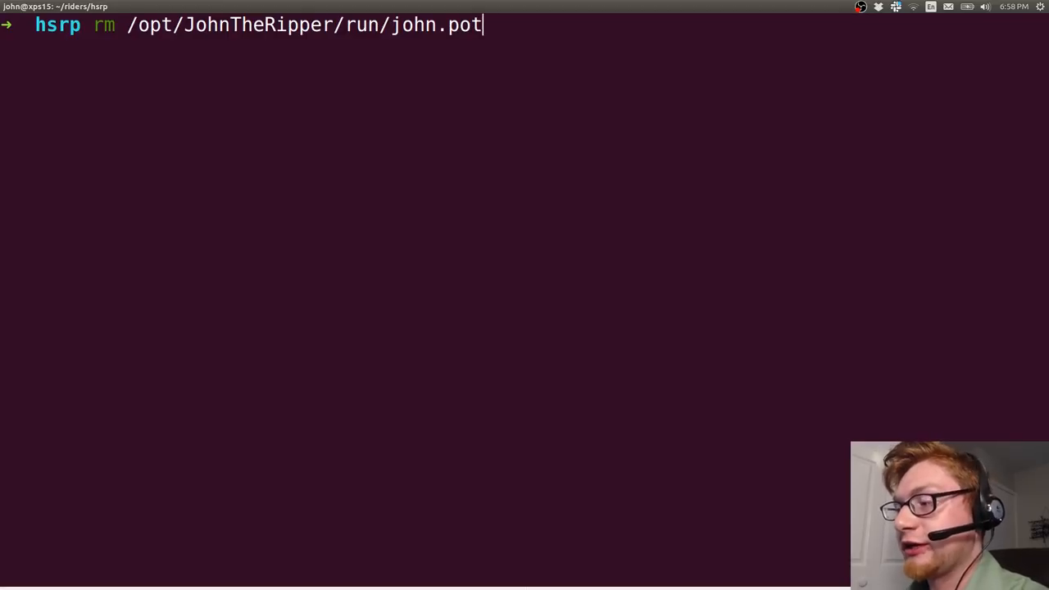
pyautogui.moveTo(421, 105)
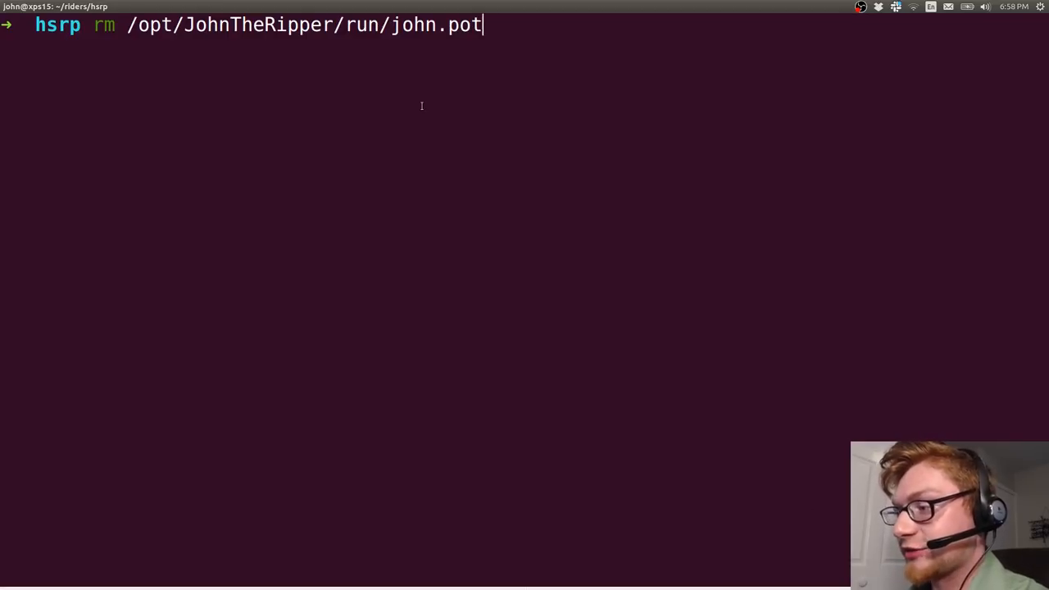
# - Remove /opt/JohnTheRipper/run/john.pot so the hashes can be cracked again
pyautogui.doubleClick(436, 25)
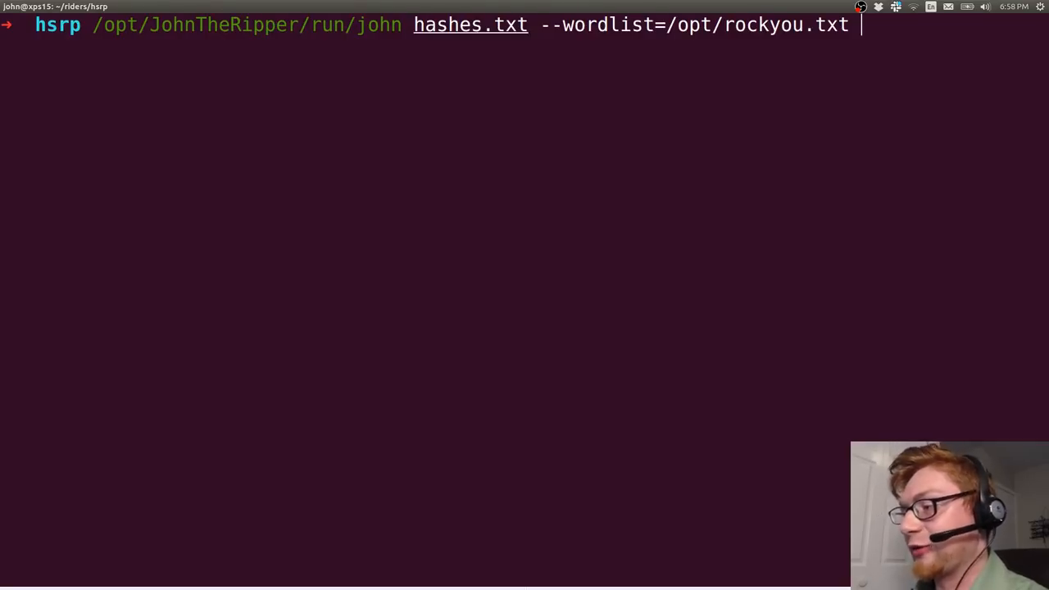
pyautogui.press('Return')
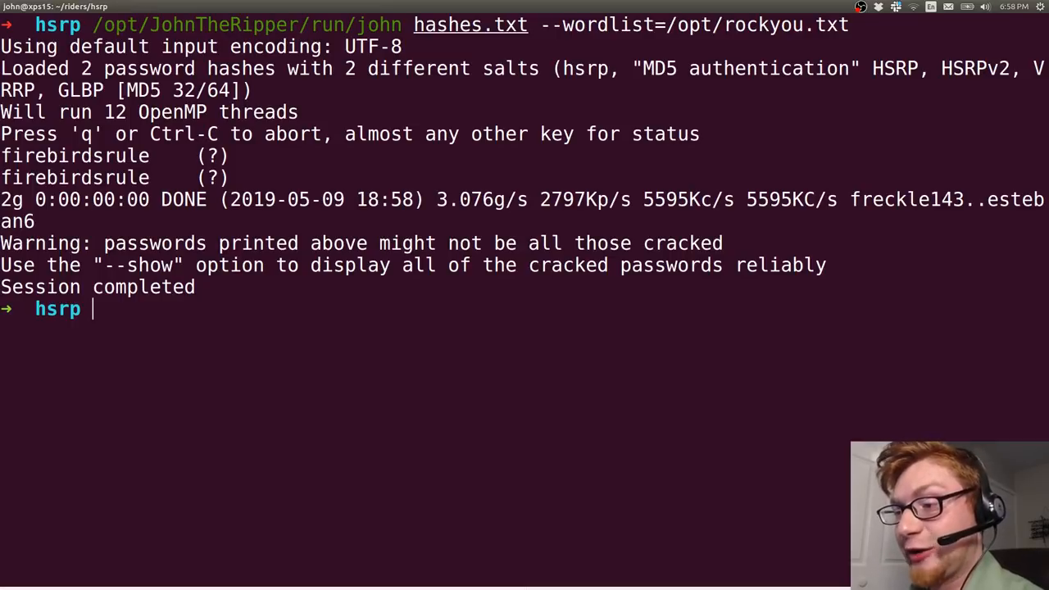
pyautogui.doubleClick(74, 156)
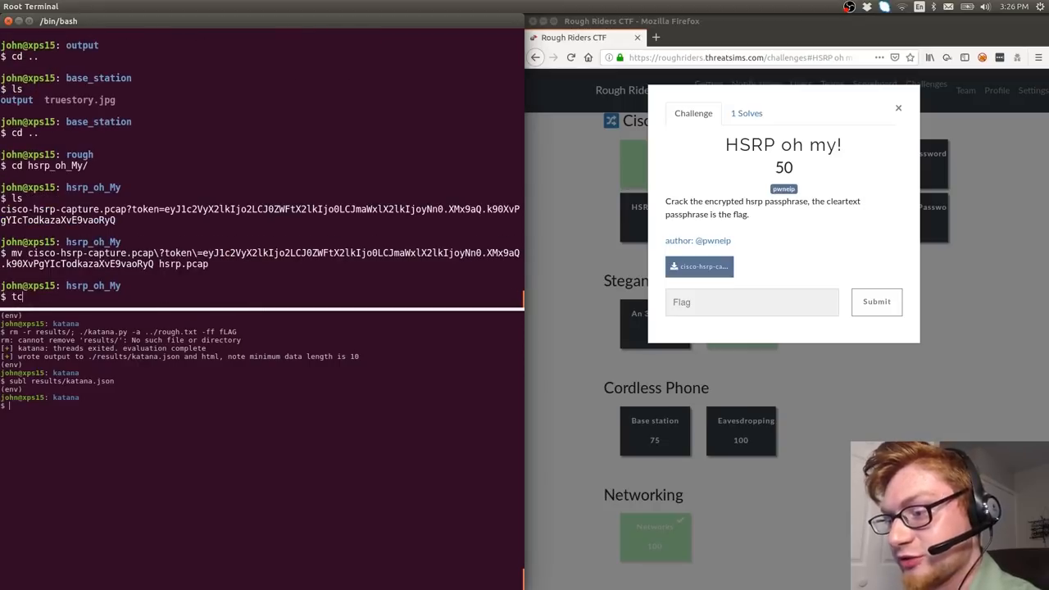
# - Rename the cisco-hsrp-capture.pcap download to hsrp.pcap inside hsrp_oh_My
pyautogui.press('Return')
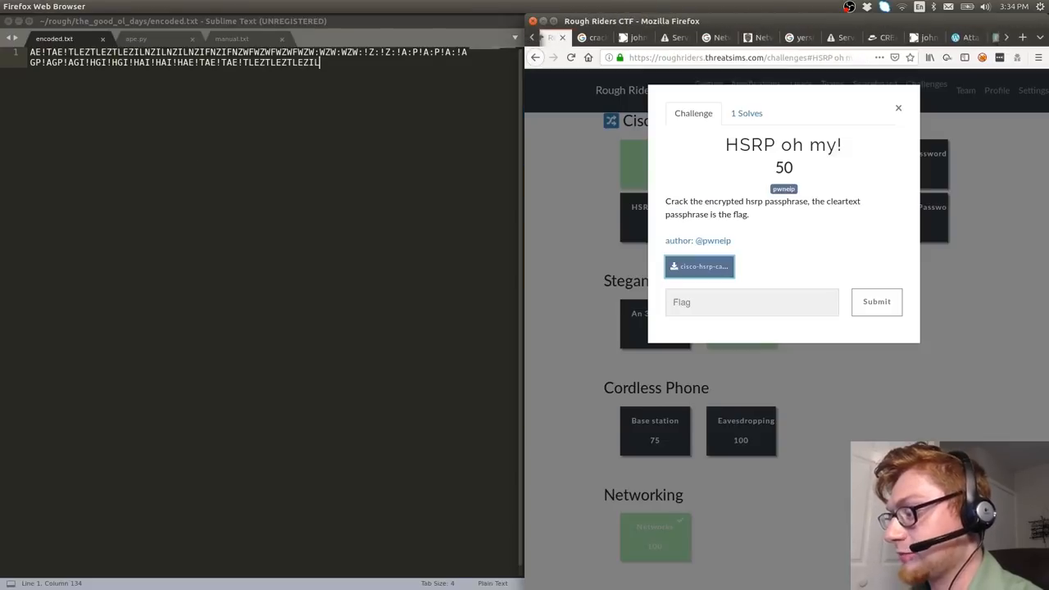
# - Save the flag with nano flag.txt, then view the CTF scoreboard
pyautogui.click(876, 301)
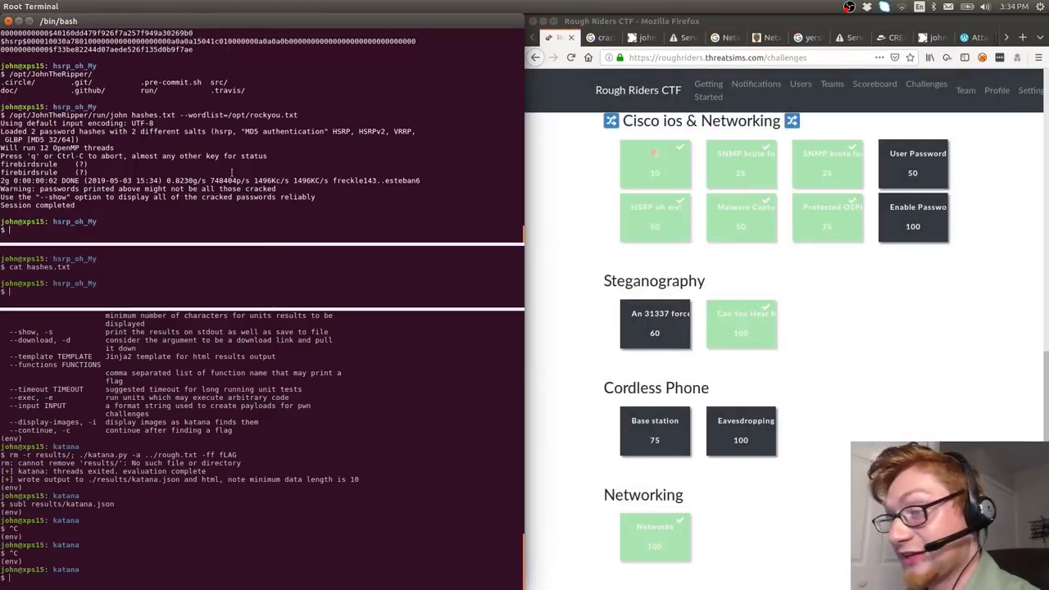
pyautogui.write('nano flag.txt')
pyautogui.write('mv hsrp_oh_My{,_COMPLETE}')
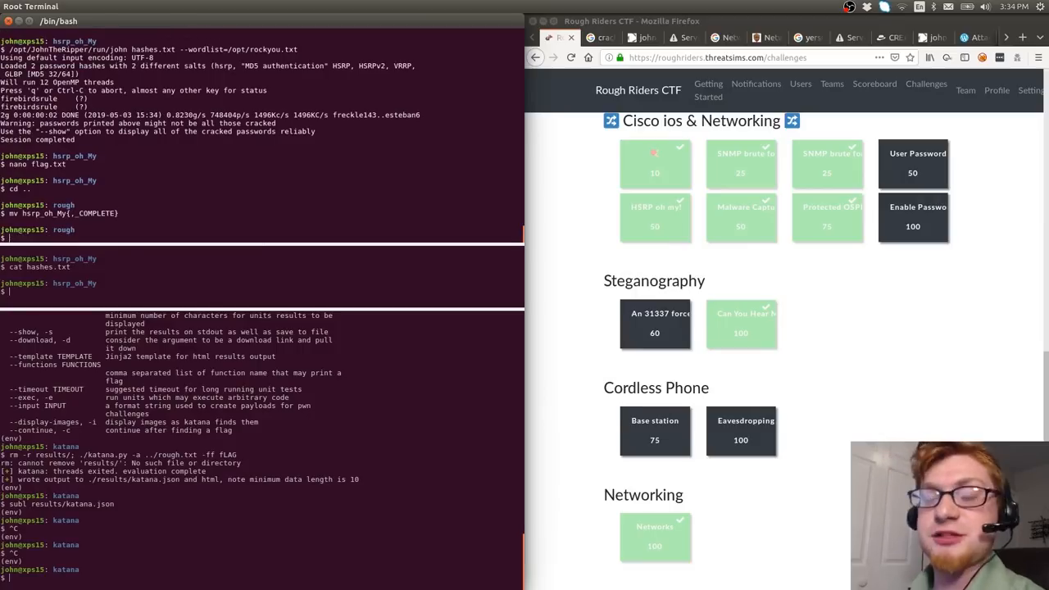
pyautogui.click(873, 83)
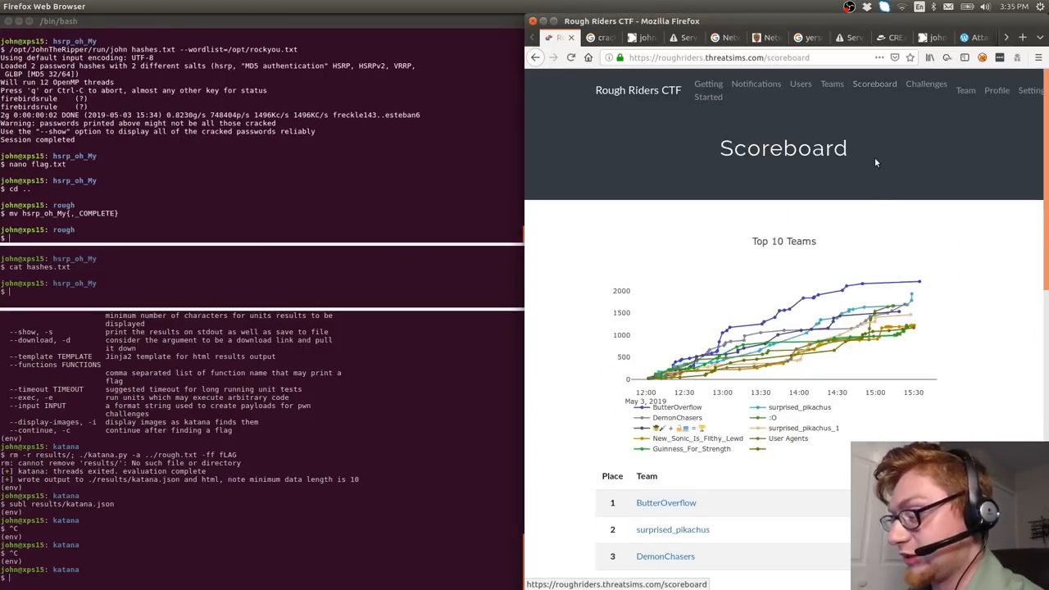
pyautogui.scroll(-3)
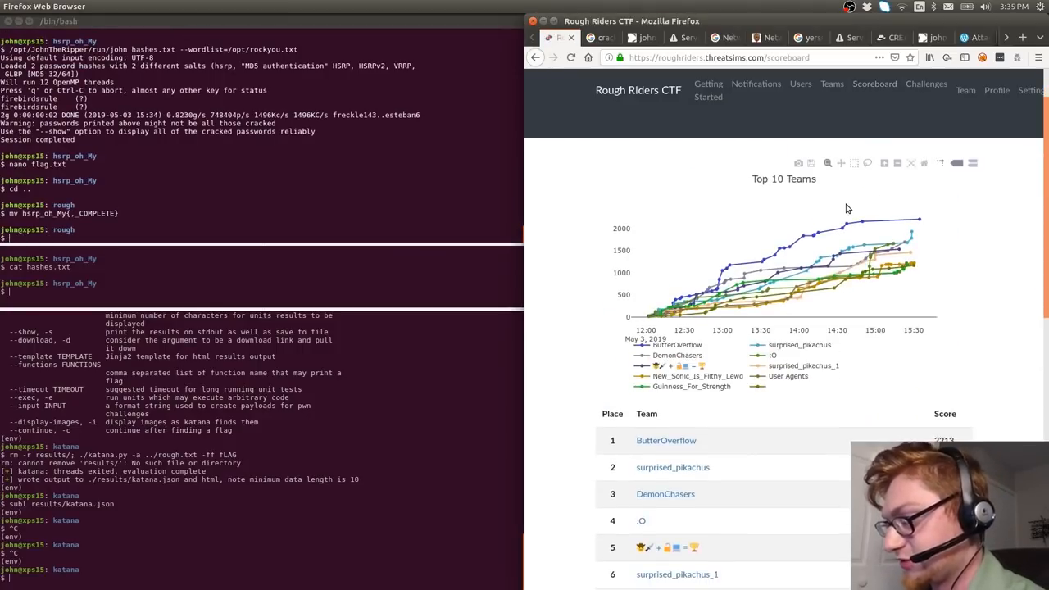